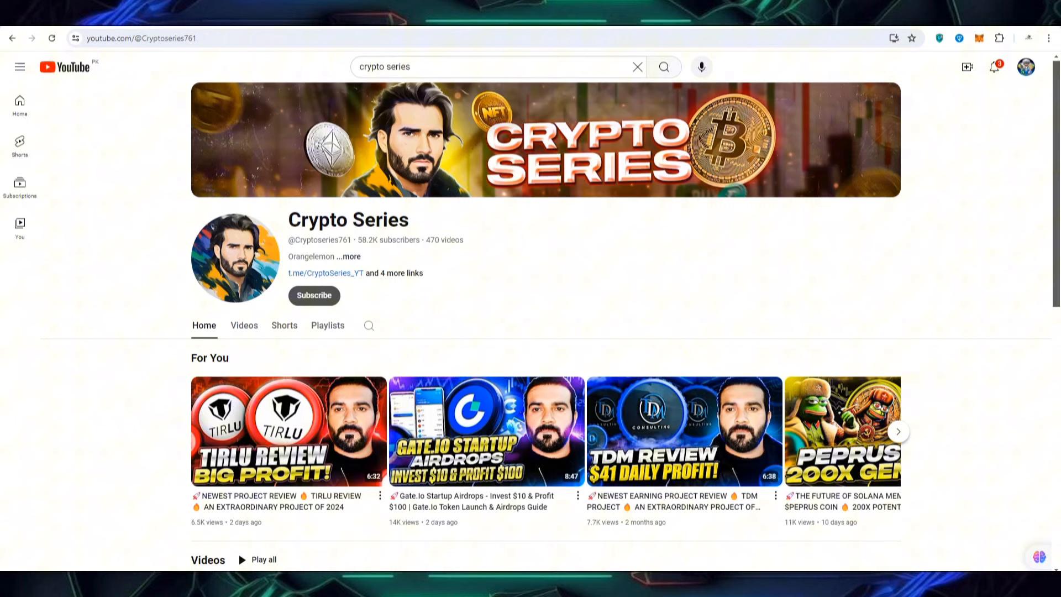
Subscribe to the Crypto Series YouTube channel and move on to primexbt.com
{"action": "left_click", "coordinate": [314, 295]}
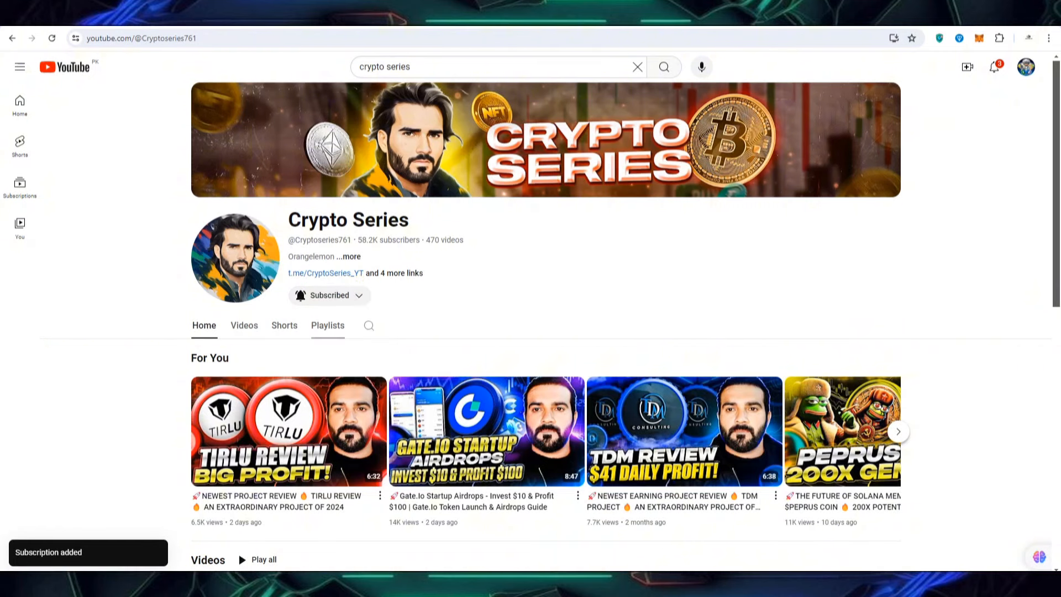
{"action": "left_click", "coordinate": [329, 296]}
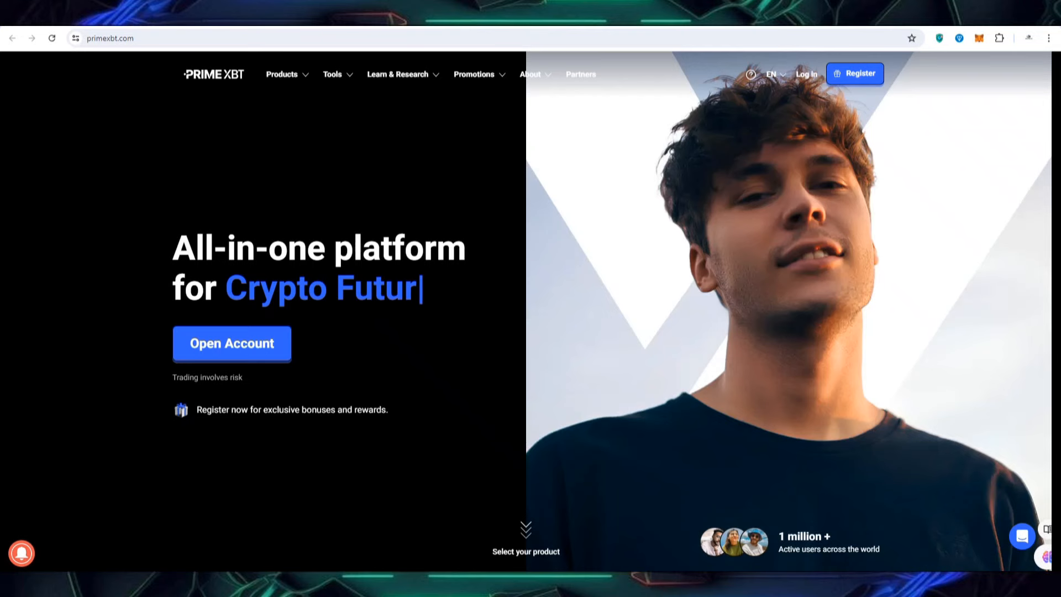
Scroll the homepage to the four product cards: CFDs and Forex, Buy Crypto, Crypto Futures, Copy Trading
{"action": "scroll", "scroll_direction": "down", "scroll_amount": 3}
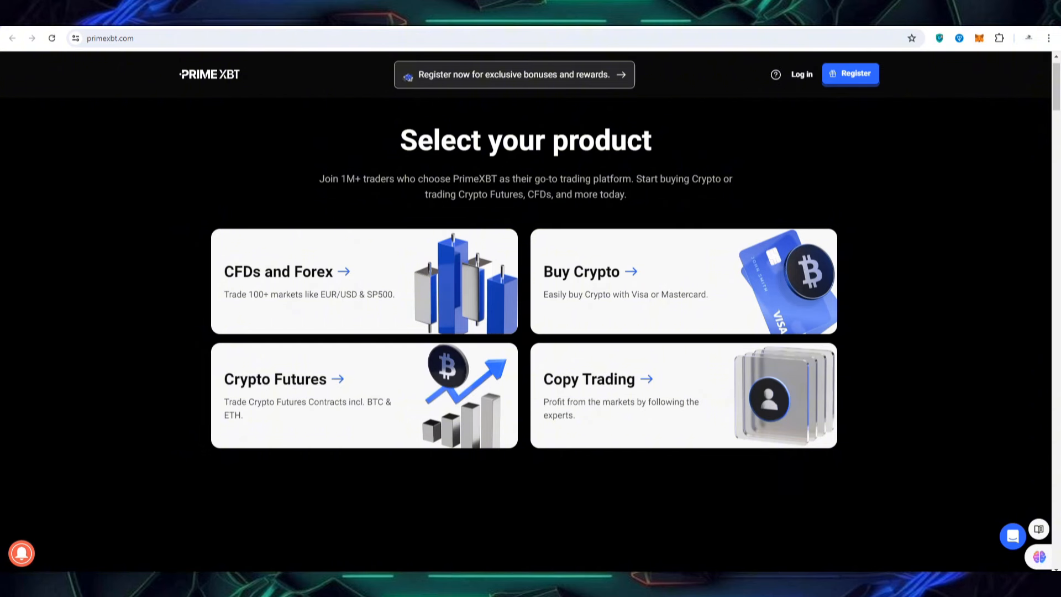
Scroll down to the 'Trade your favourite markets' table
{"action": "scroll", "scroll_direction": "down", "scroll_amount": 3}
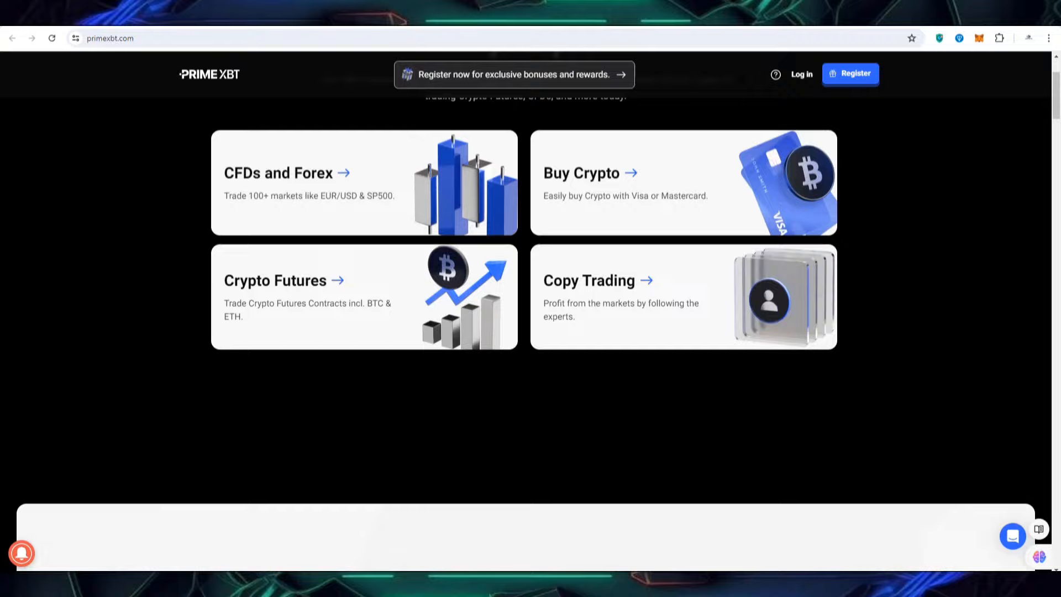
{"action": "scroll", "scroll_direction": "down", "scroll_amount": 3}
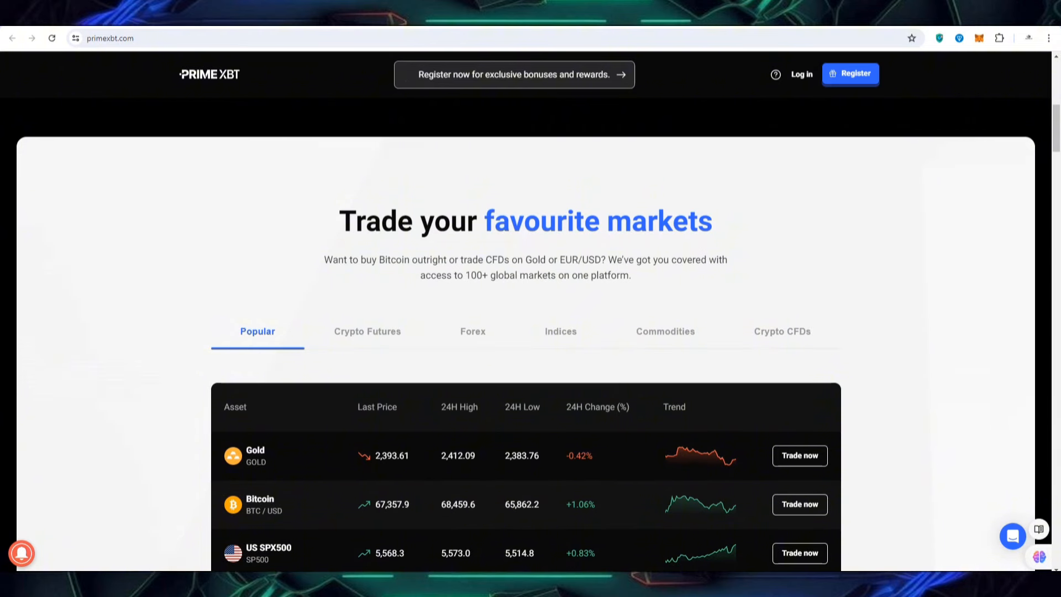
{"action": "scroll", "scroll_direction": "down", "scroll_amount": 3}
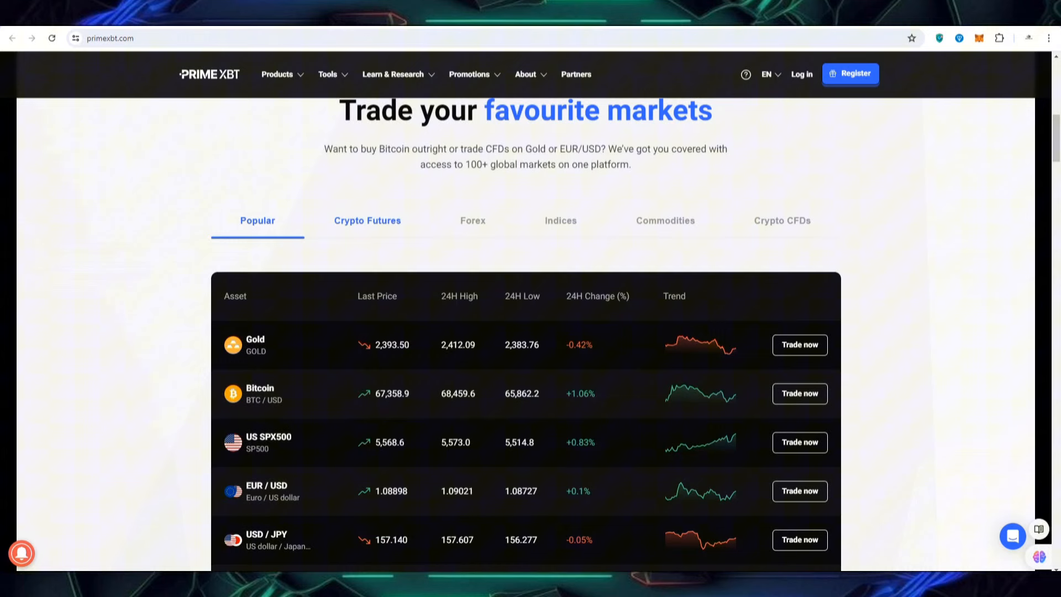
Cycle the markets table through Crypto Futures, Indices and Crypto CFDs listings
{"action": "left_click", "coordinate": [367, 221]}
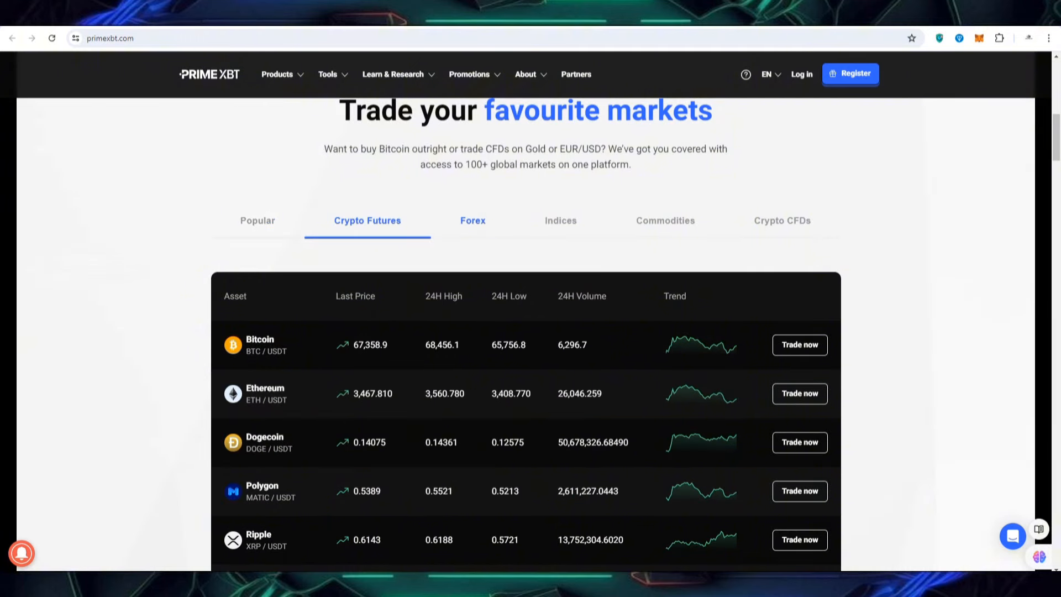
{"action": "left_click", "coordinate": [560, 220]}
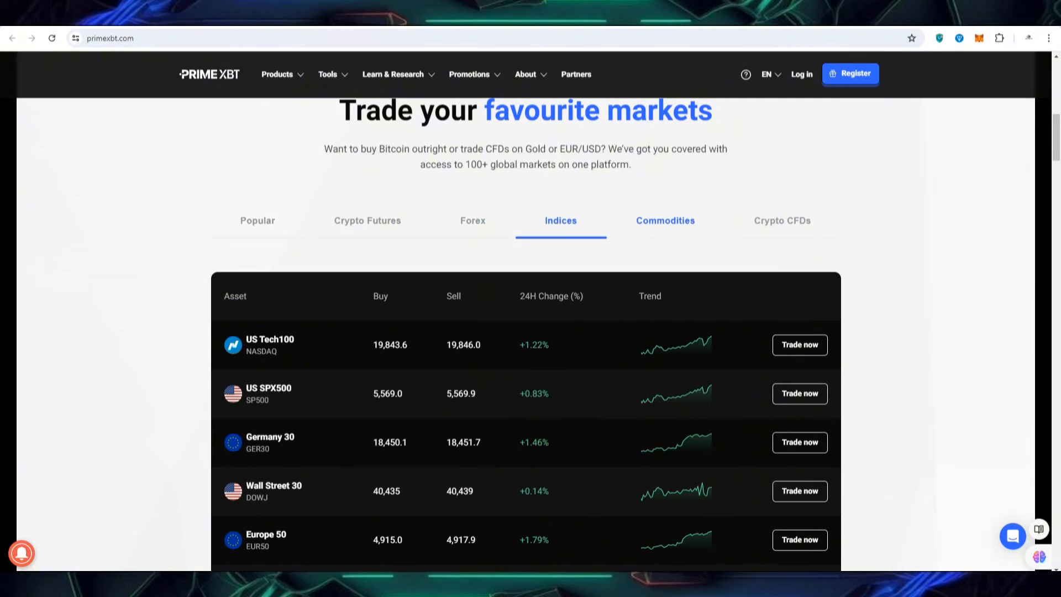
{"action": "left_click", "coordinate": [782, 221]}
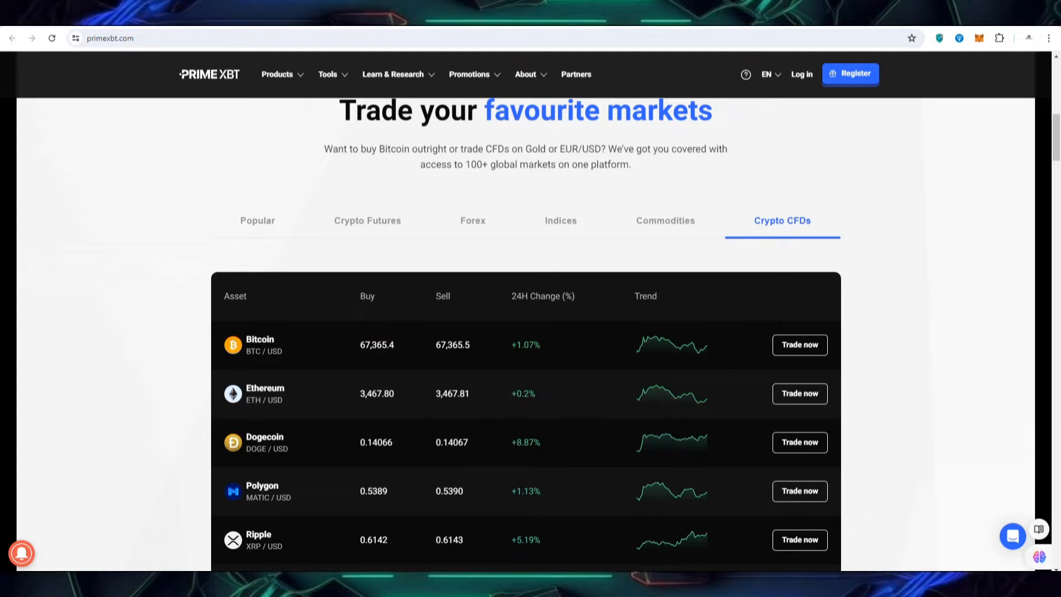
{"action": "scroll", "scroll_direction": "down", "scroll_amount": 3}
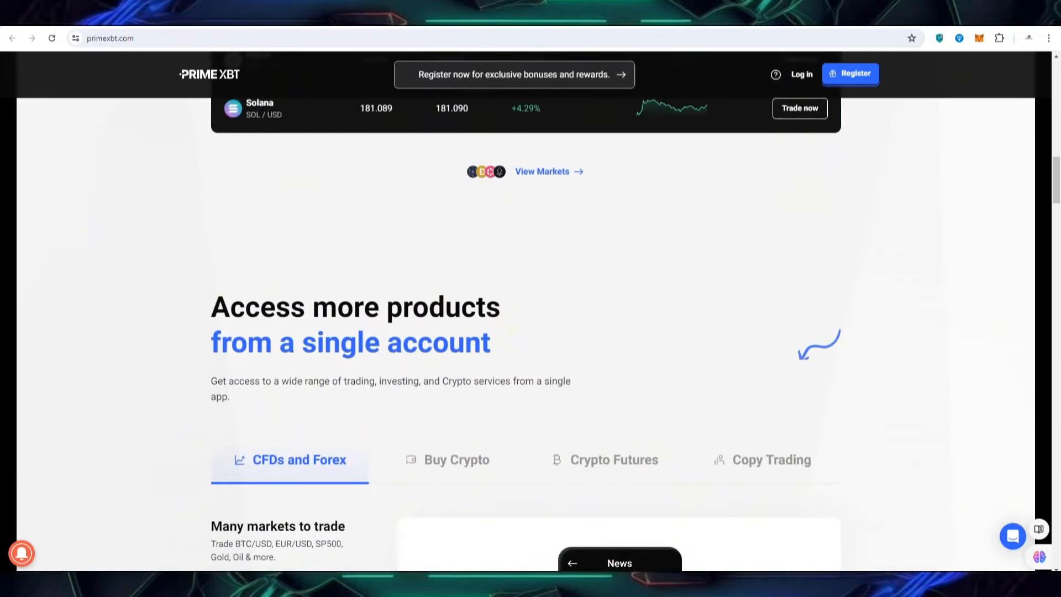
View the Crypto Futures and Copy Trading product descriptions in 'Access more products', then reach rewards
{"action": "scroll", "scroll_direction": "down", "scroll_amount": 3}
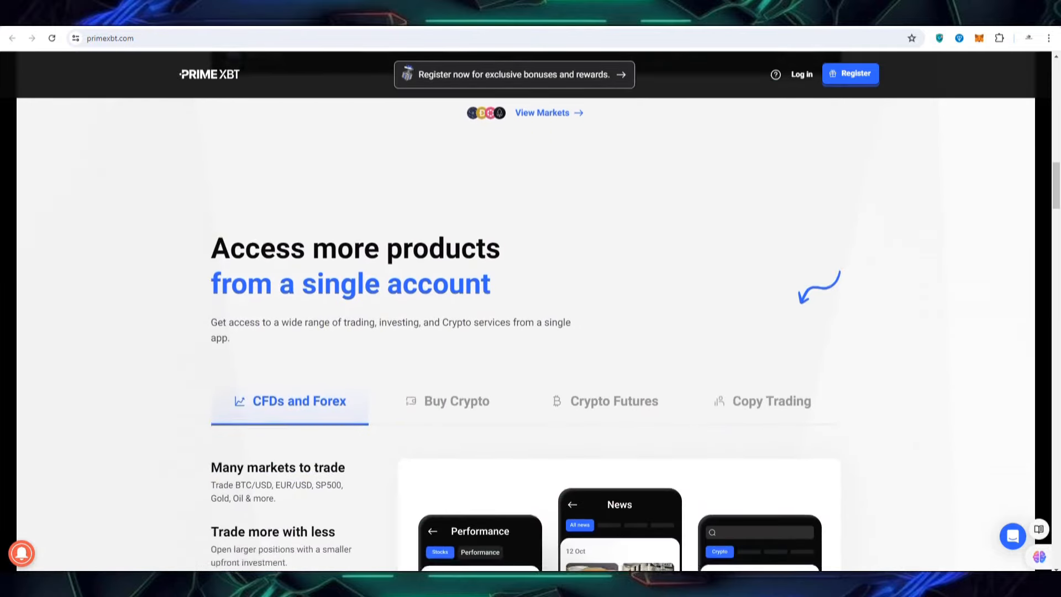
{"action": "scroll", "scroll_direction": "down", "scroll_amount": 3}
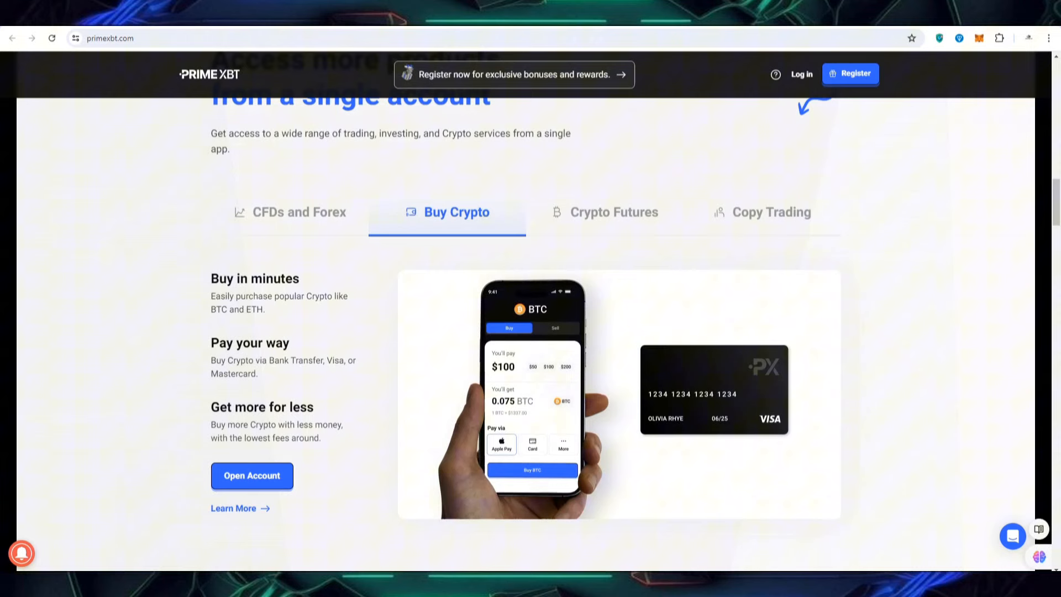
{"action": "left_click", "coordinate": [613, 212]}
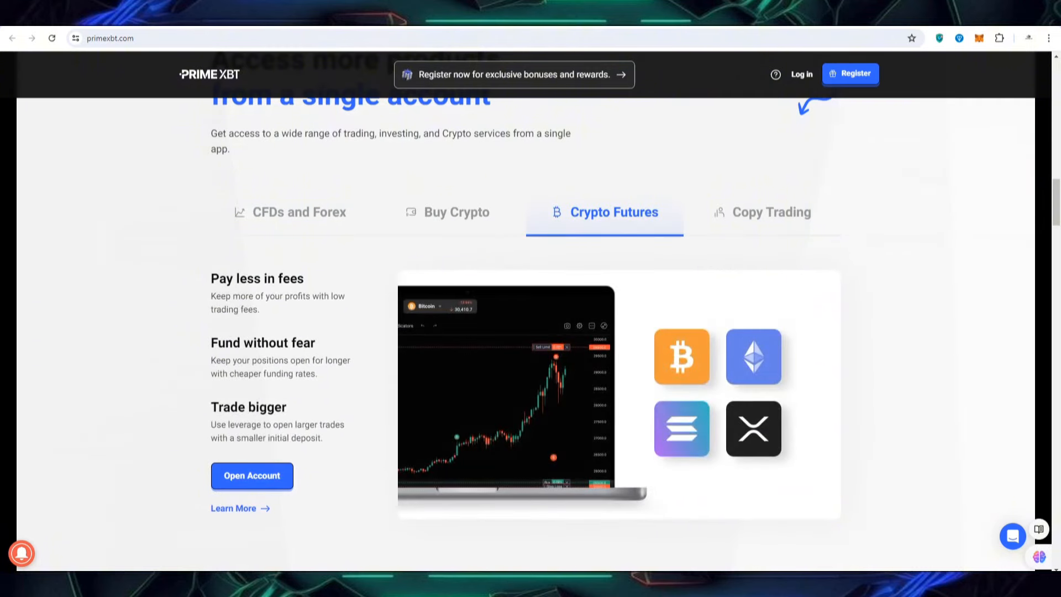
{"action": "left_click", "coordinate": [772, 212]}
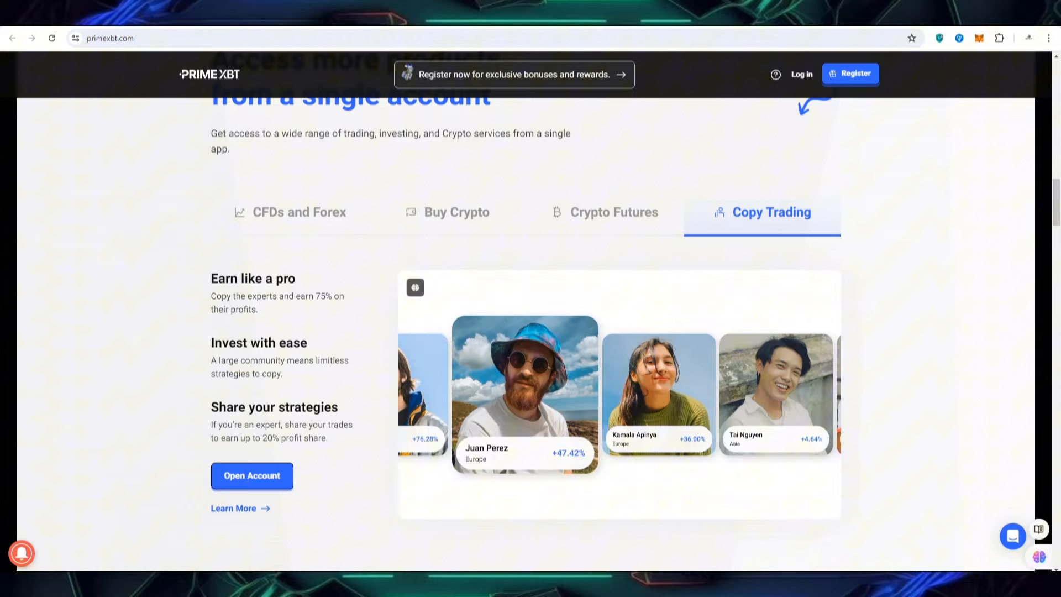
{"action": "scroll", "scroll_direction": "down", "scroll_amount": 3}
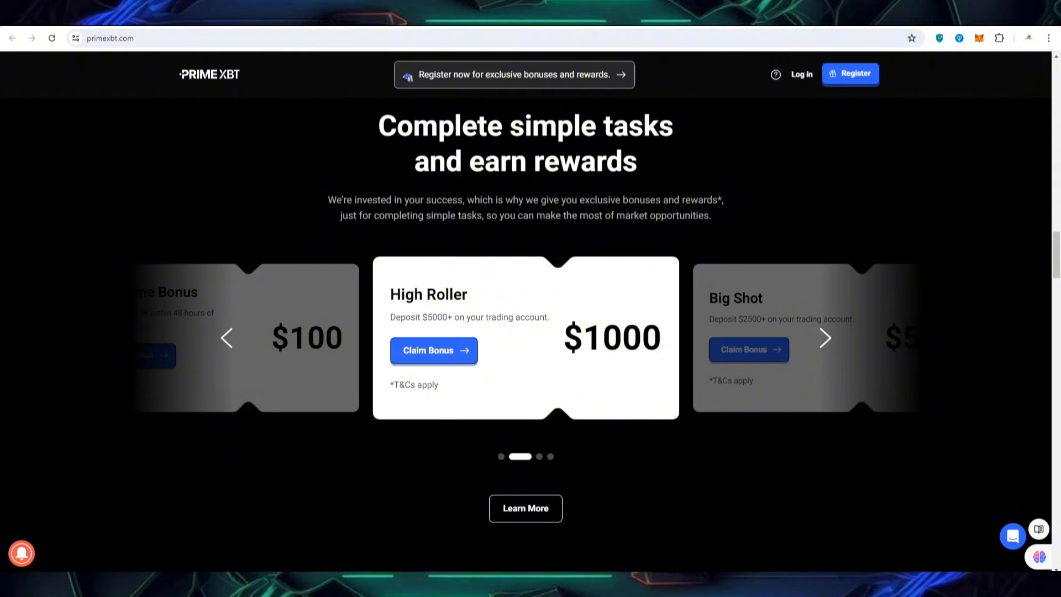
Advance the rewards carousel to the Big Shot $500 bonus and reach 'Invest with confidence'
{"action": "left_click", "coordinate": [825, 338]}
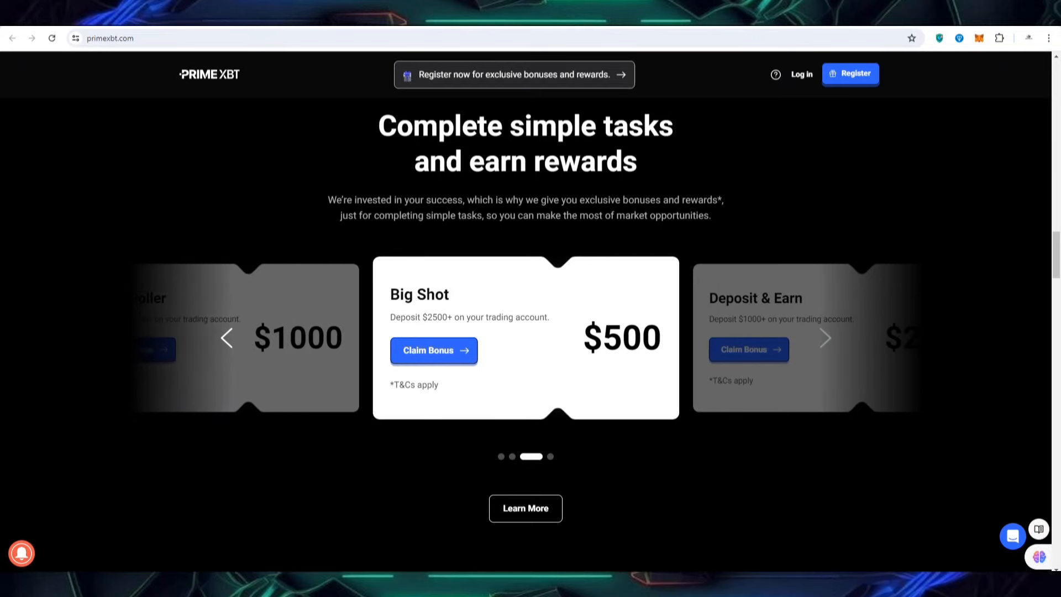
{"action": "scroll", "scroll_direction": "down", "scroll_amount": 3}
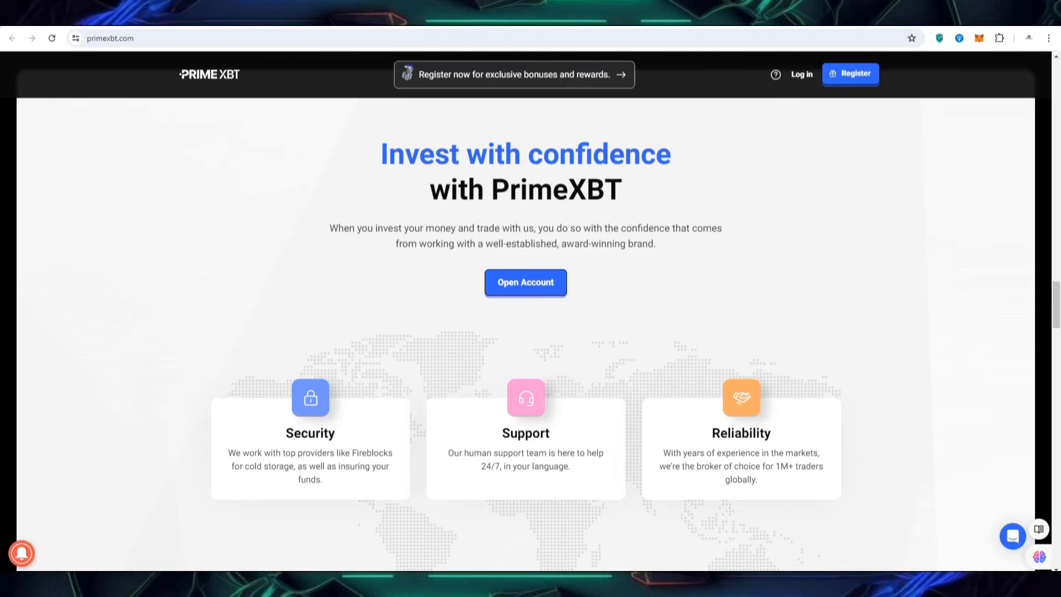
Scroll to the 'Trade anywhere, any time' app download section with its QR code
{"action": "scroll", "scroll_direction": "down", "scroll_amount": 3}
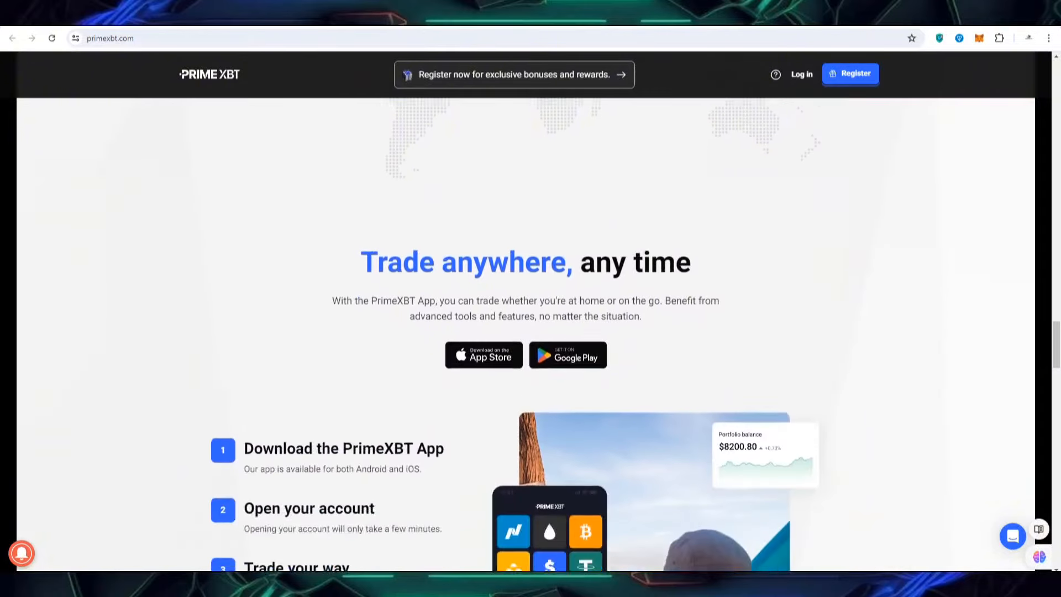
{"action": "scroll", "scroll_direction": "down", "scroll_amount": 3}
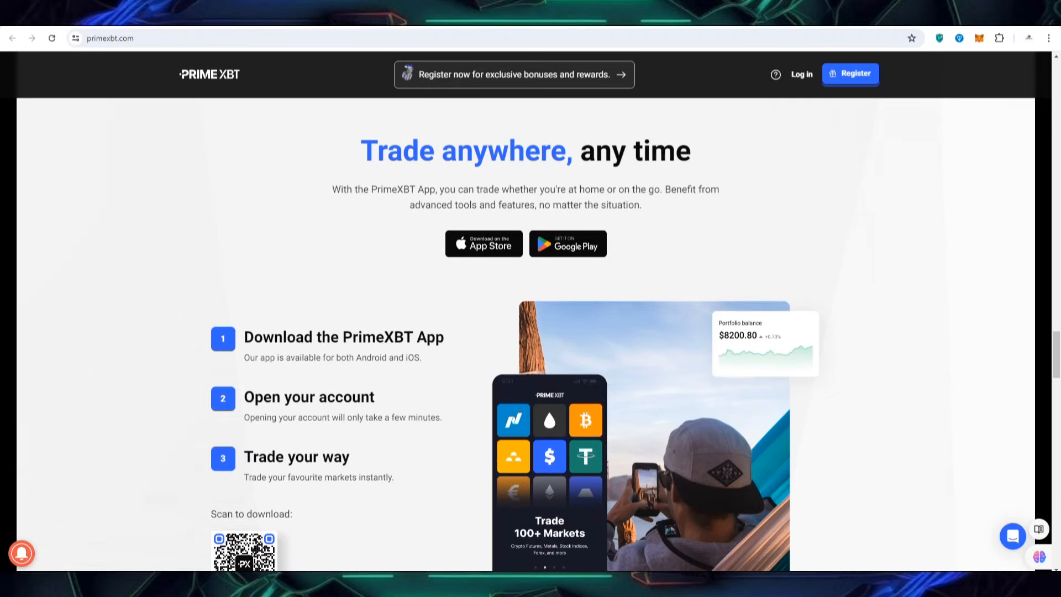
{"action": "scroll", "scroll_direction": "down", "scroll_amount": 3}
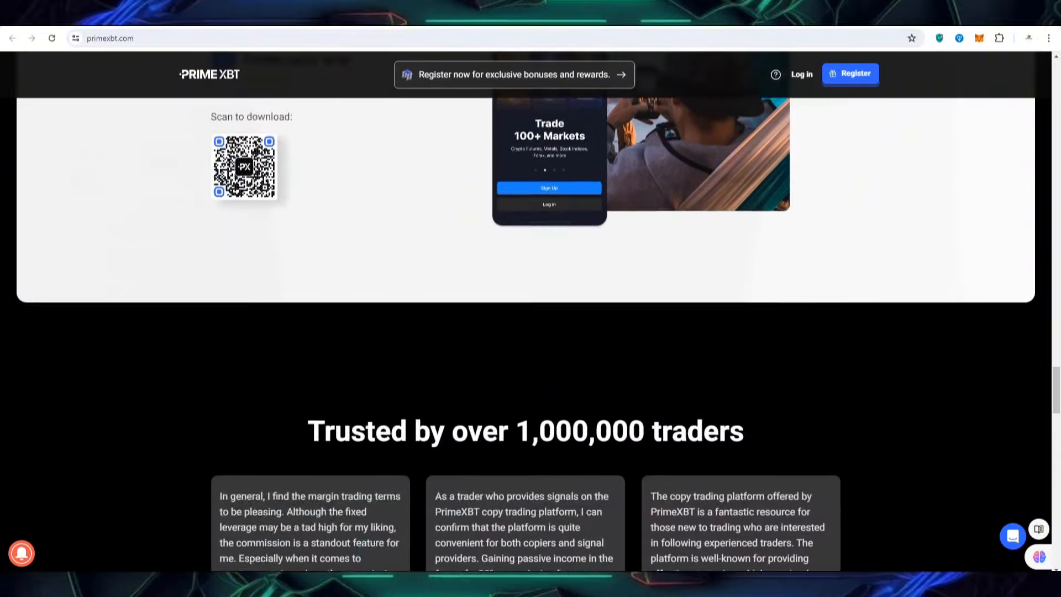
Scroll to the 'Trusted by over 1,000,000 traders' customer reviews
{"action": "scroll", "scroll_direction": "down", "scroll_amount": 3}
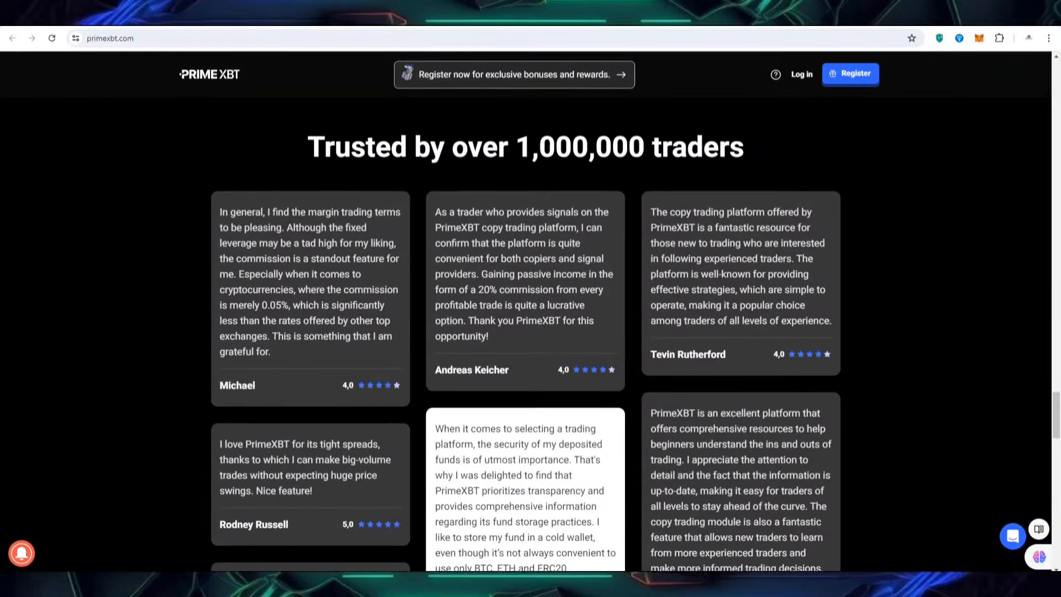
{"action": "scroll", "scroll_direction": "down", "scroll_amount": 3}
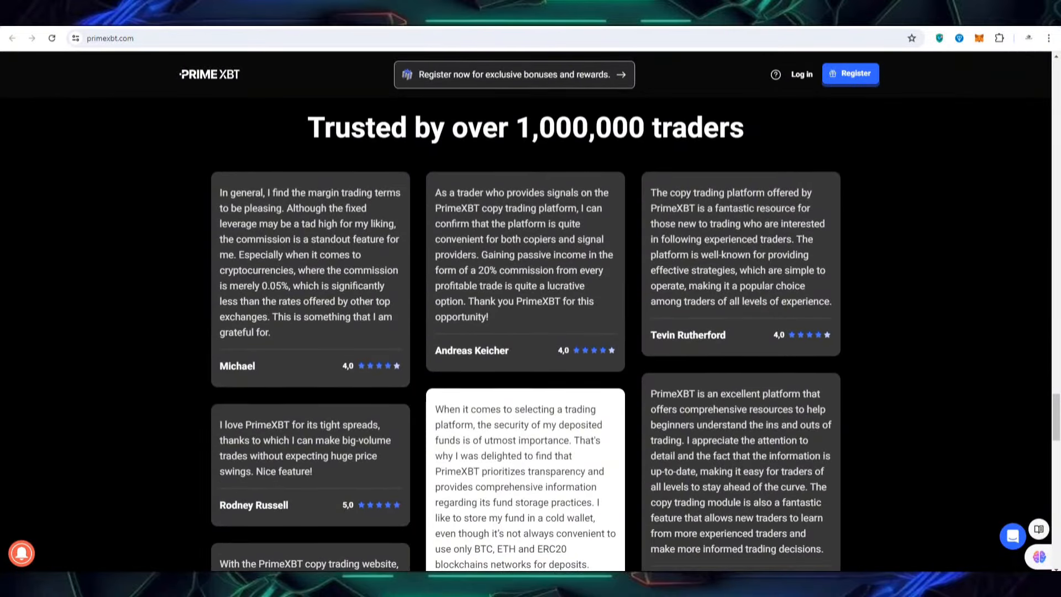
{"action": "scroll", "scroll_direction": "down", "scroll_amount": 3}
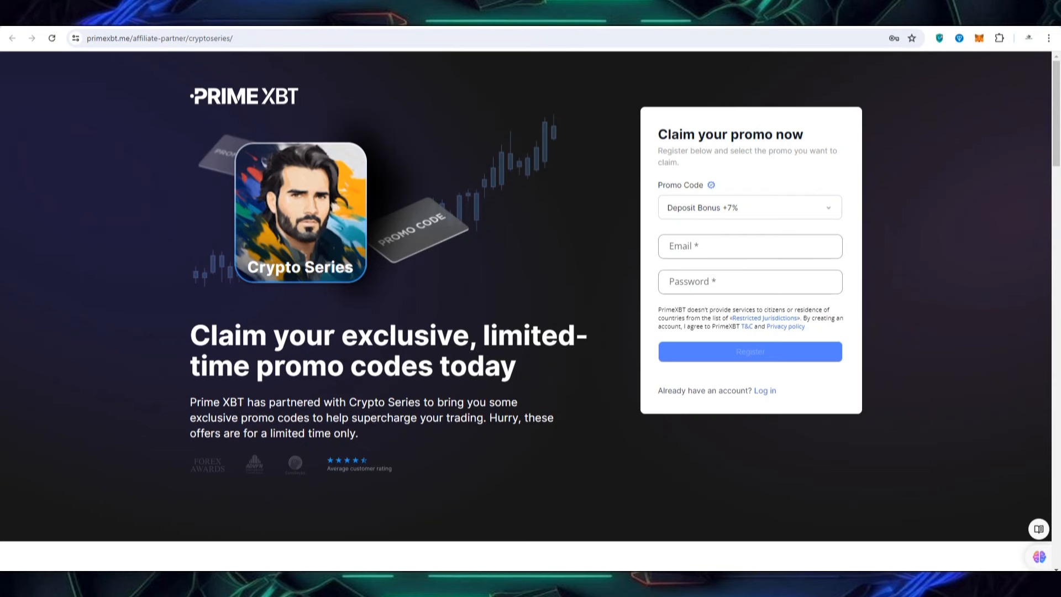
{"action": "left_click", "coordinate": [750, 246]}
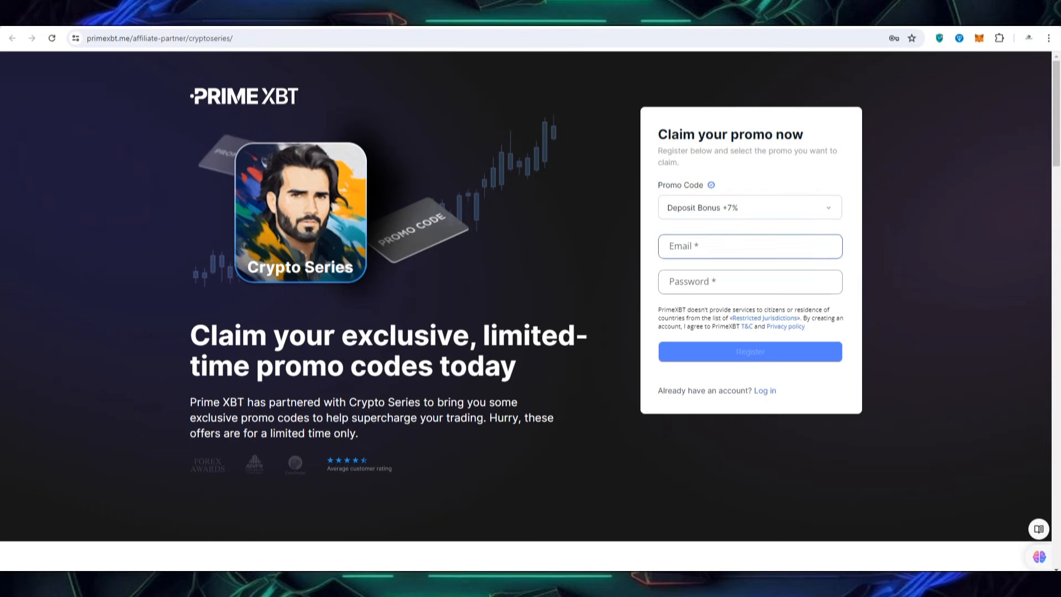
{"action": "left_click", "coordinate": [749, 282]}
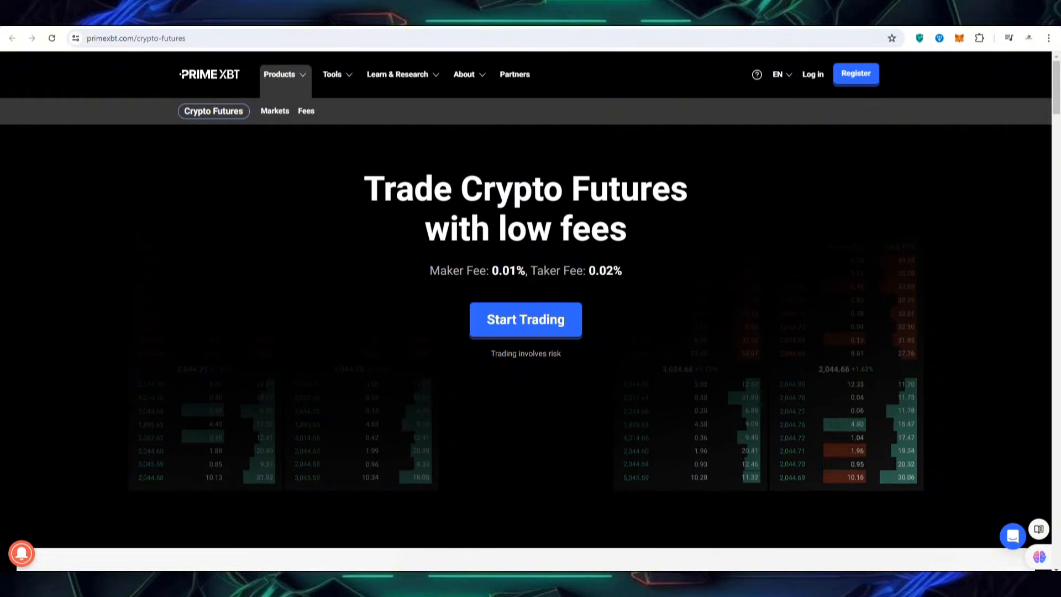
Scroll the Crypto Futures page through its markets table, fees and features down to the FAQs
{"action": "scroll", "scroll_direction": "down", "scroll_amount": 3}
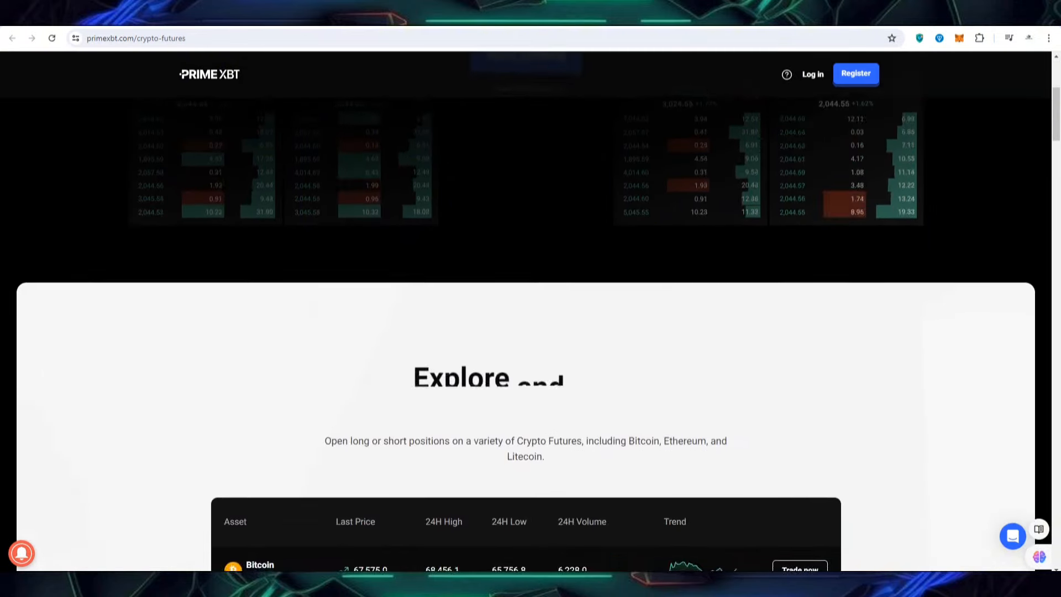
{"action": "scroll", "scroll_direction": "down", "scroll_amount": 3}
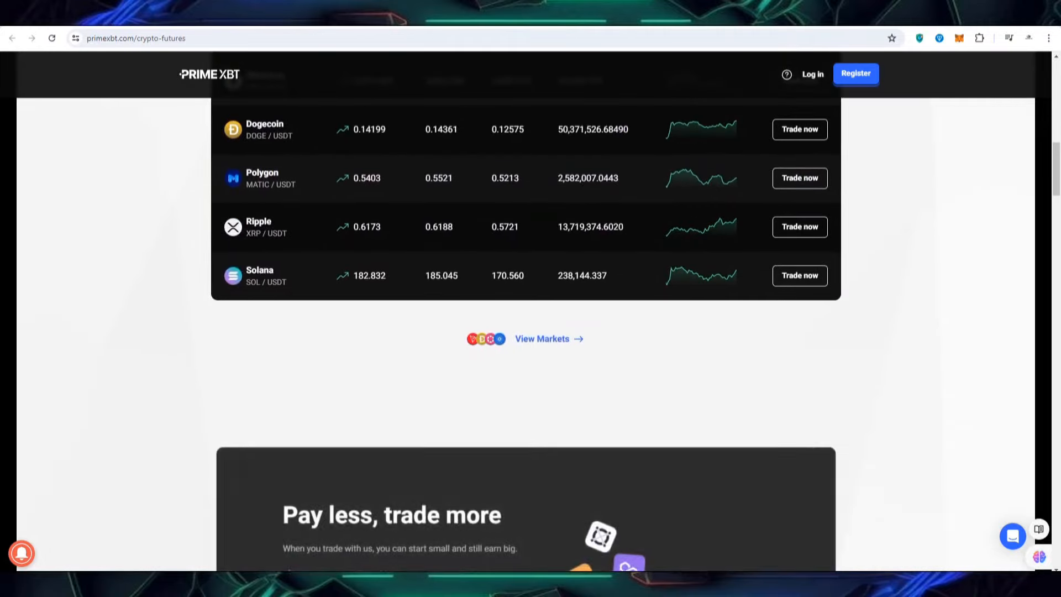
{"action": "scroll", "scroll_direction": "down", "scroll_amount": 3}
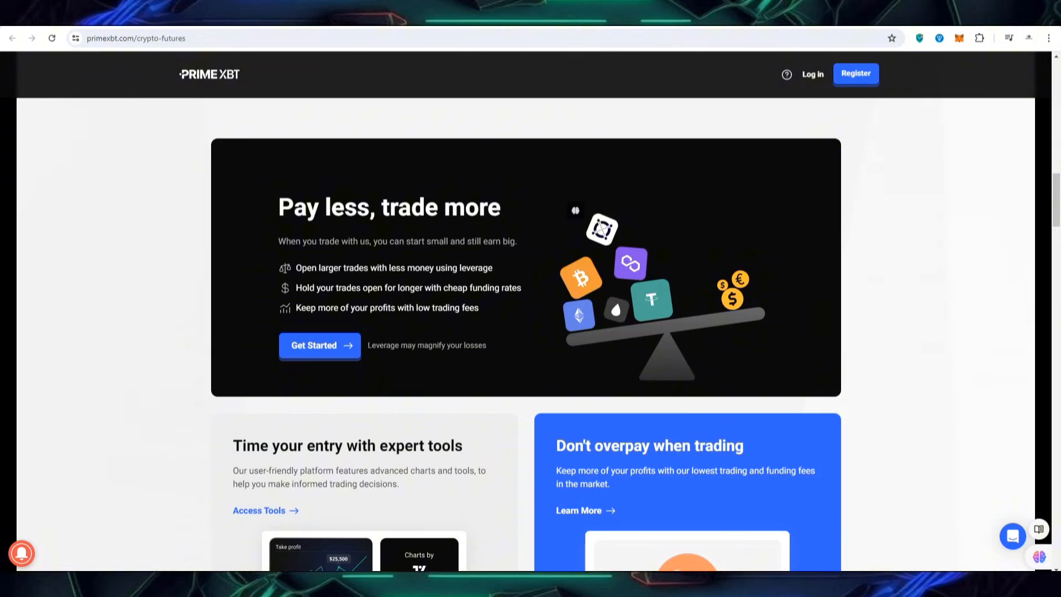
{"action": "scroll", "scroll_direction": "down", "scroll_amount": 3}
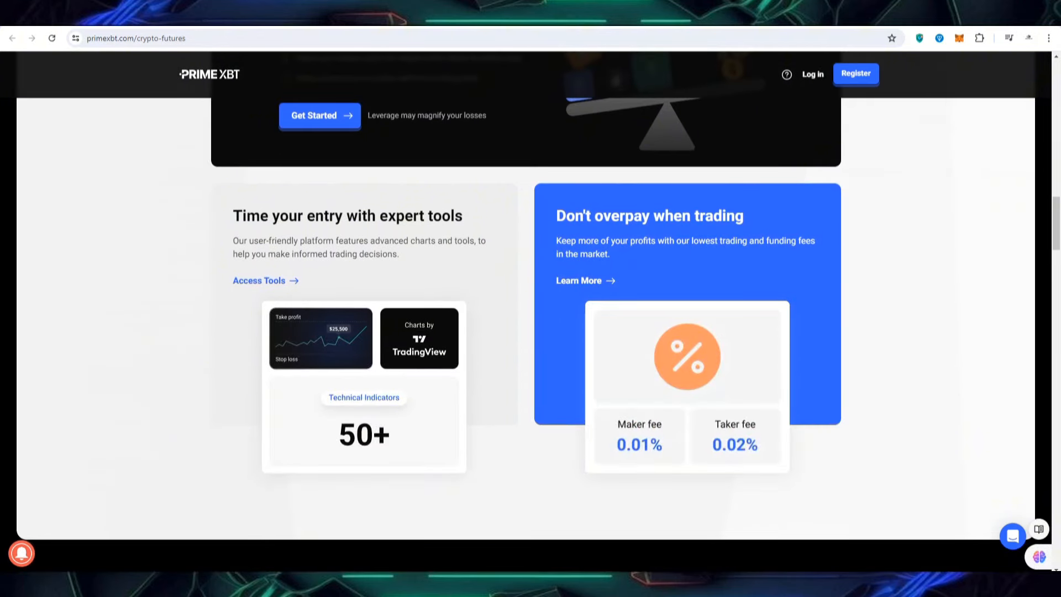
{"action": "scroll", "scroll_direction": "down", "scroll_amount": 3}
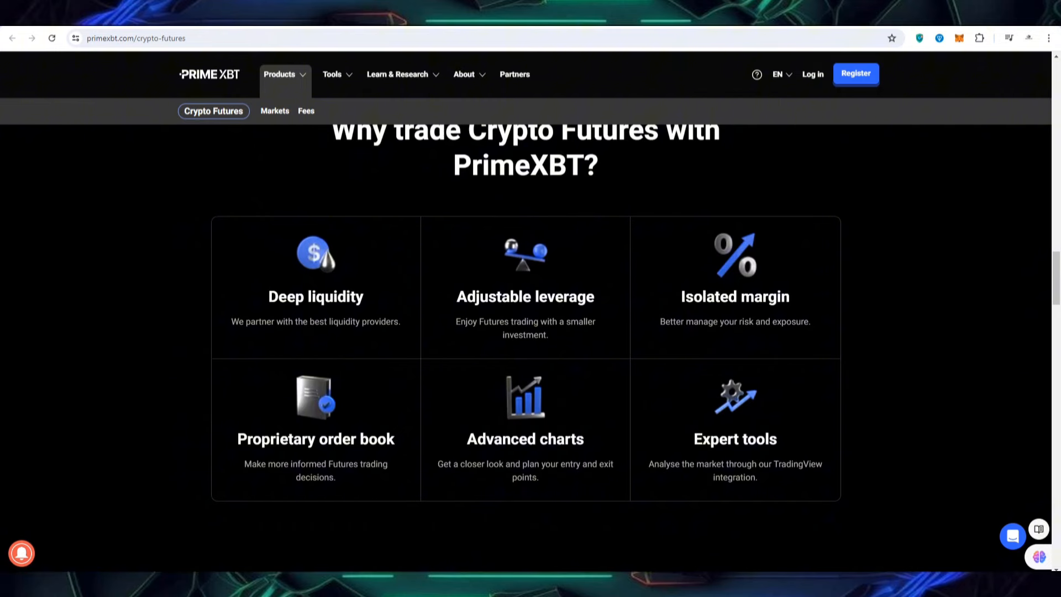
{"action": "scroll", "scroll_direction": "down", "scroll_amount": 3}
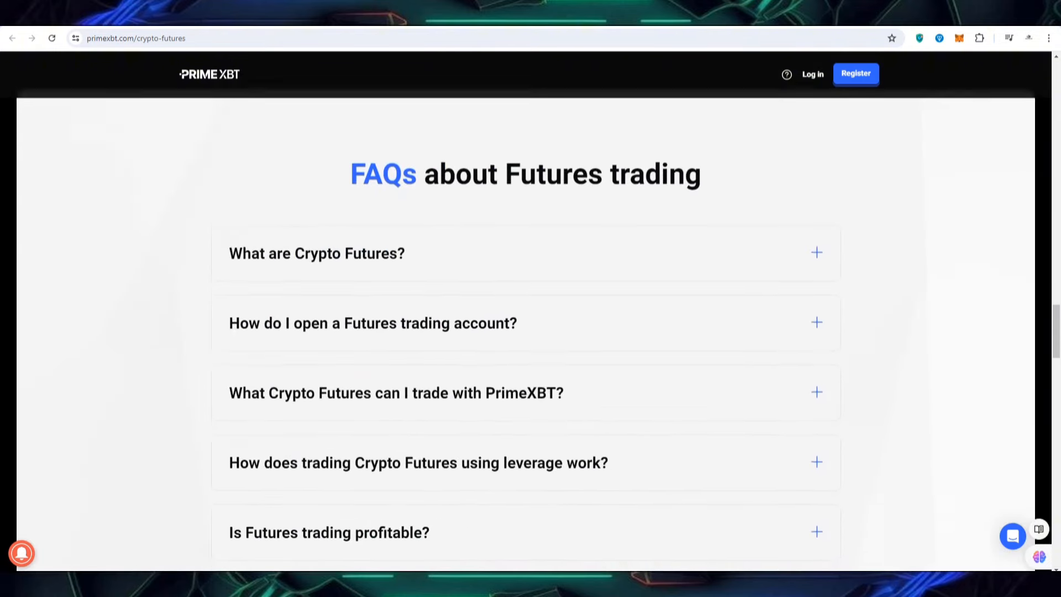
{"action": "scroll", "scroll_direction": "down", "scroll_amount": 3}
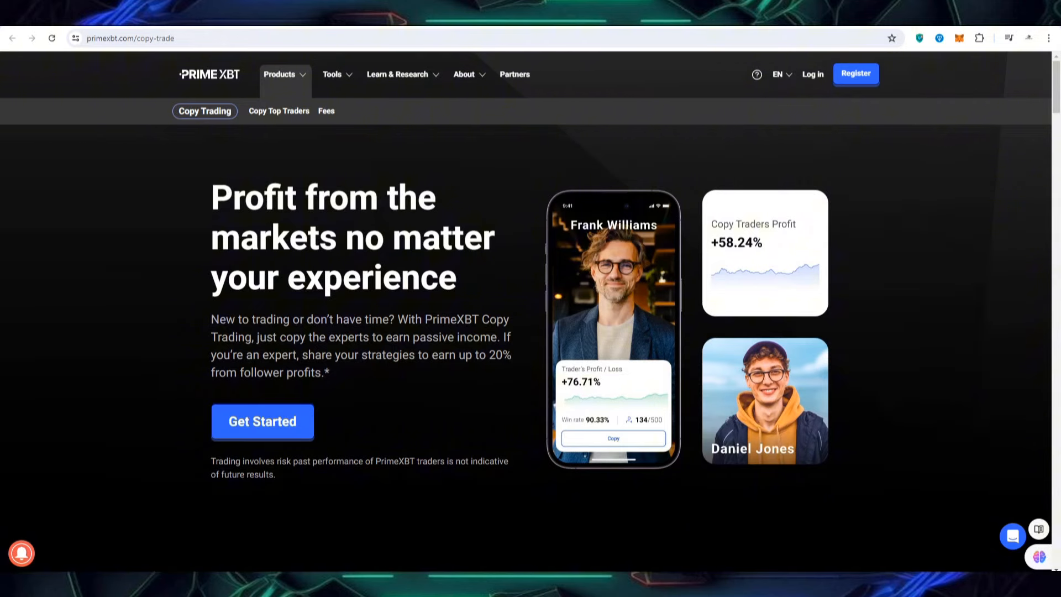
Scroll the Copy Trading page past strategy providers to the Follower section, then return to the homepage
{"action": "scroll", "scroll_direction": "down", "scroll_amount": 3}
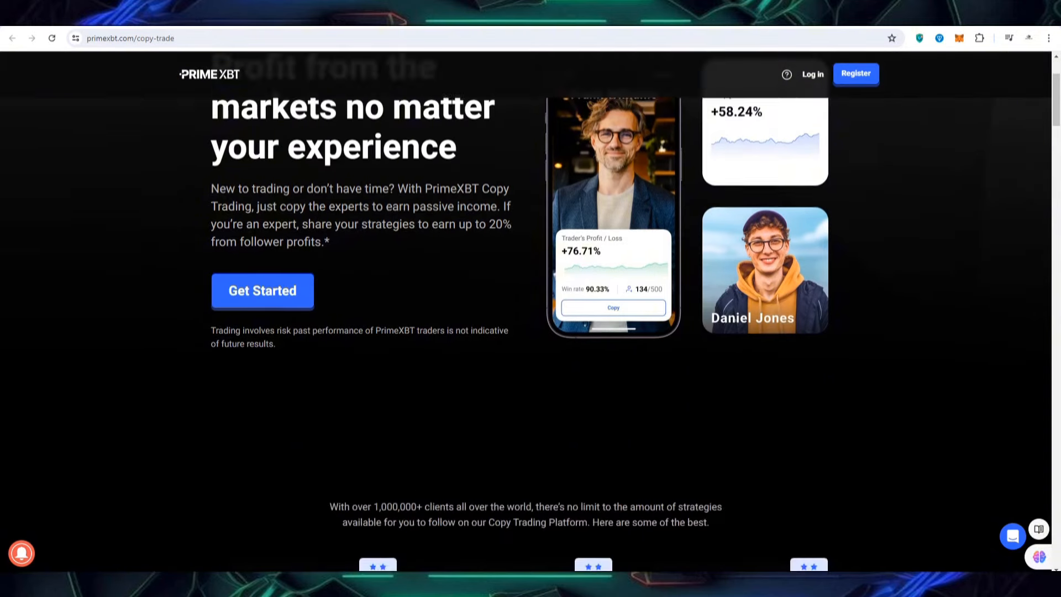
{"action": "scroll", "scroll_direction": "down", "scroll_amount": 3}
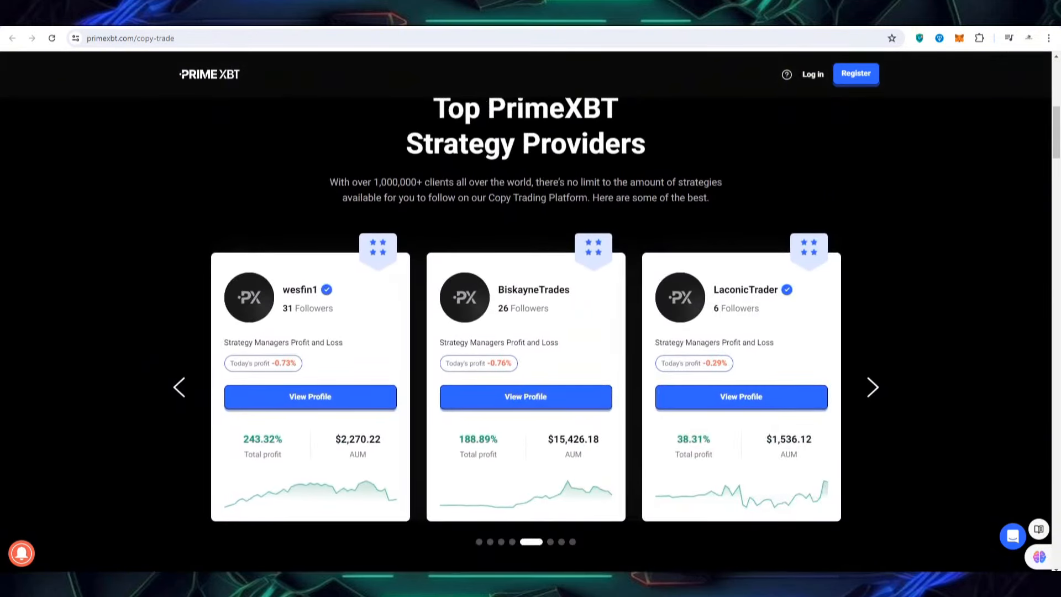
{"action": "scroll", "scroll_direction": "down", "scroll_amount": 3}
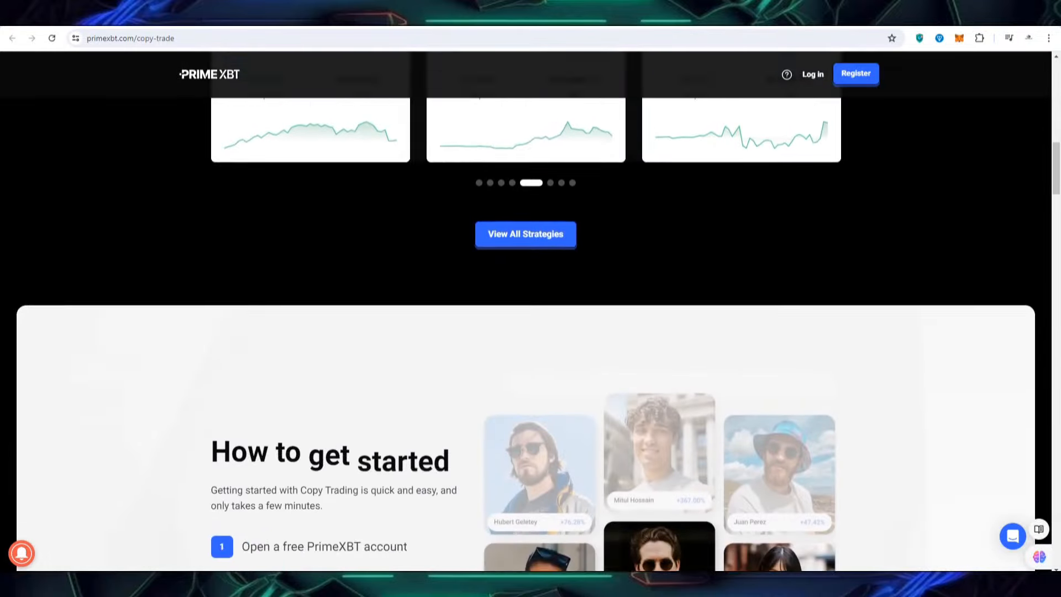
{"action": "scroll", "scroll_direction": "down", "scroll_amount": 3}
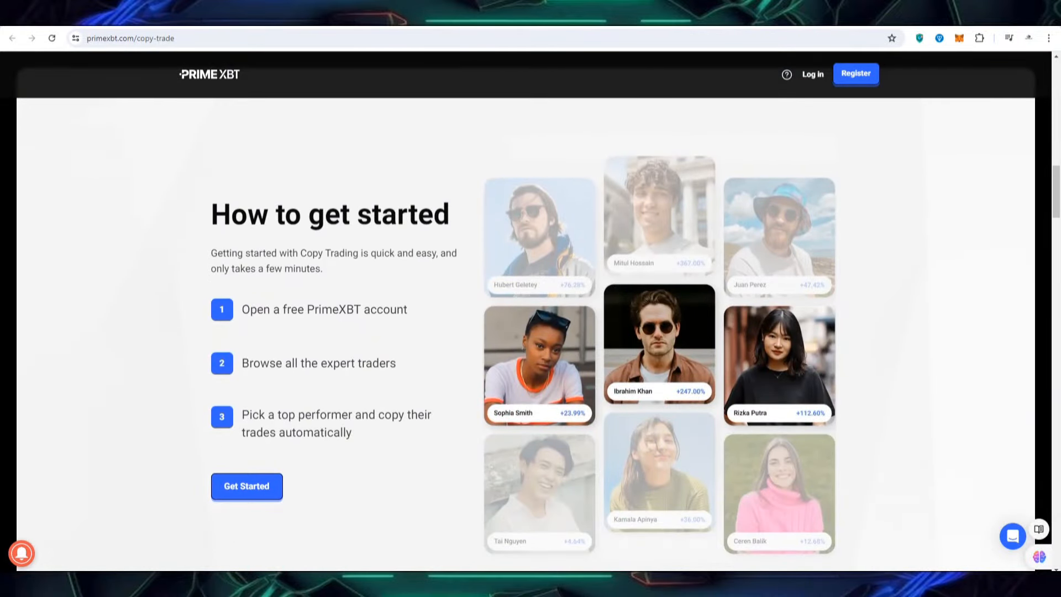
{"action": "scroll", "scroll_direction": "down", "scroll_amount": 3}
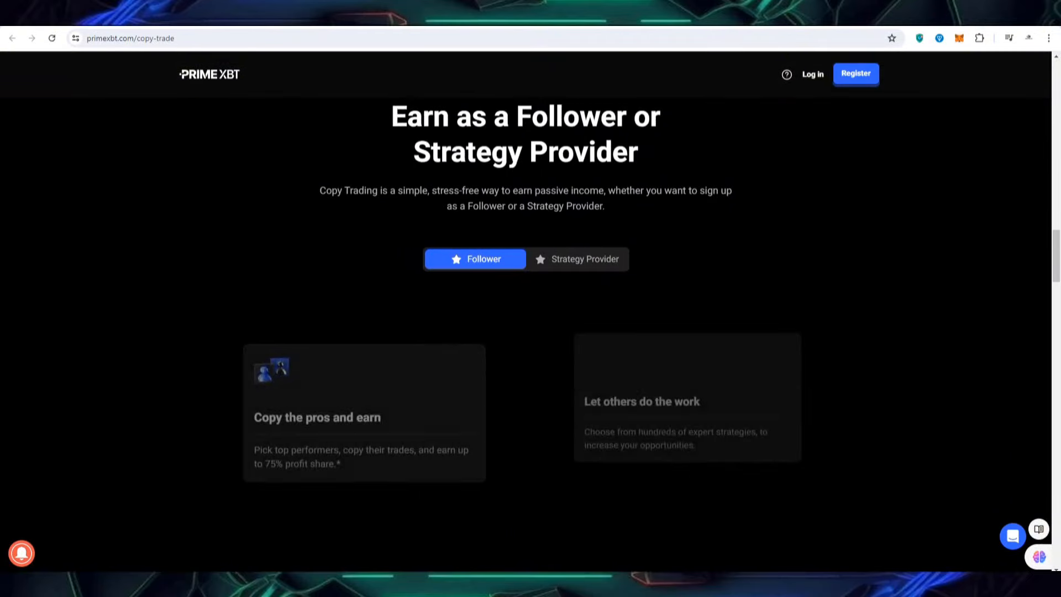
{"action": "scroll", "scroll_direction": "down", "scroll_amount": 3}
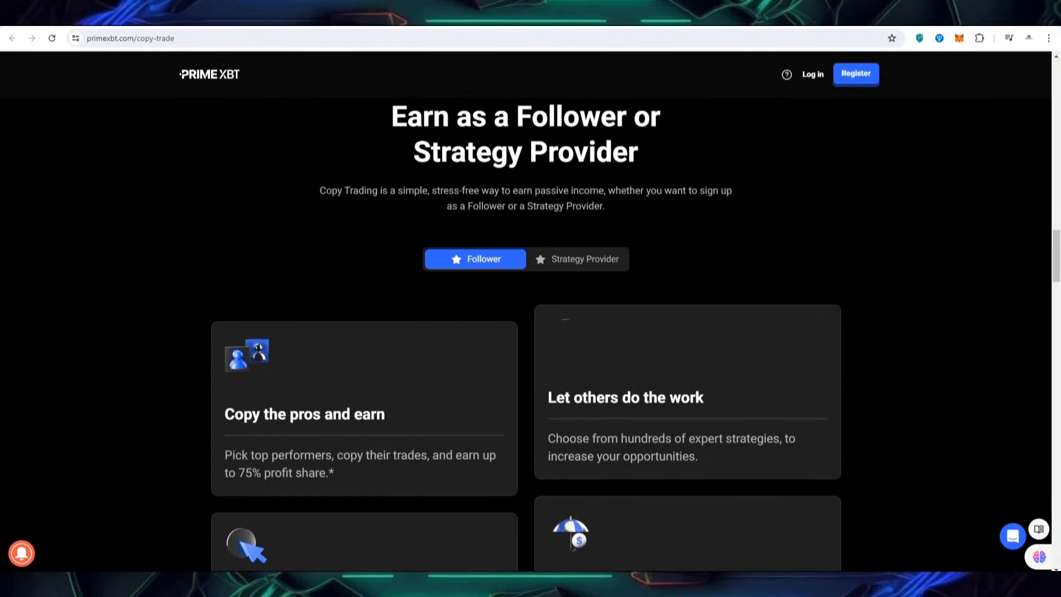
{"action": "left_click", "coordinate": [209, 74]}
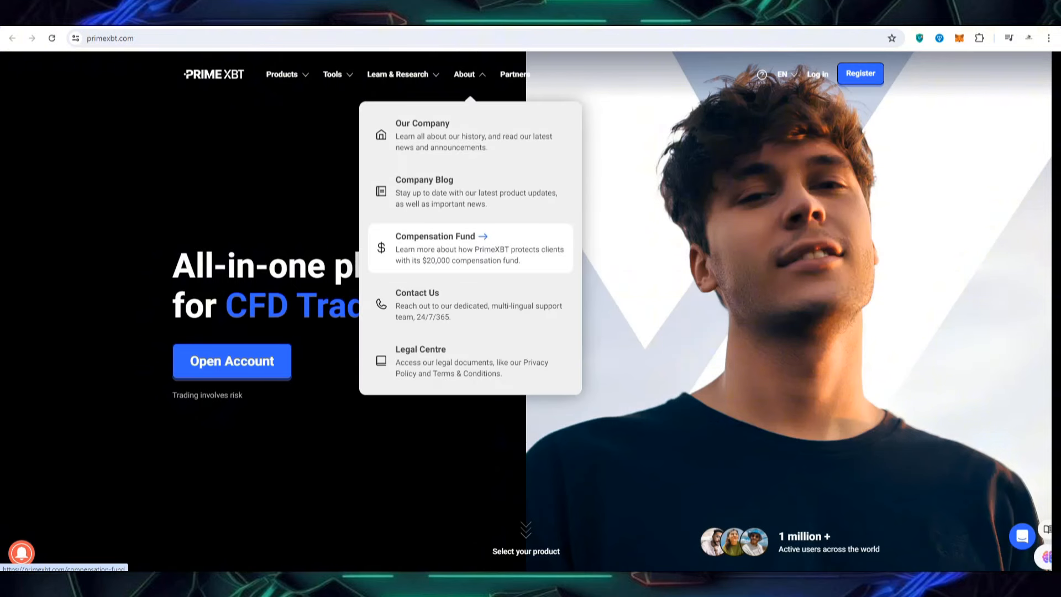
{"action": "mouse_move", "coordinate": [444, 135]}
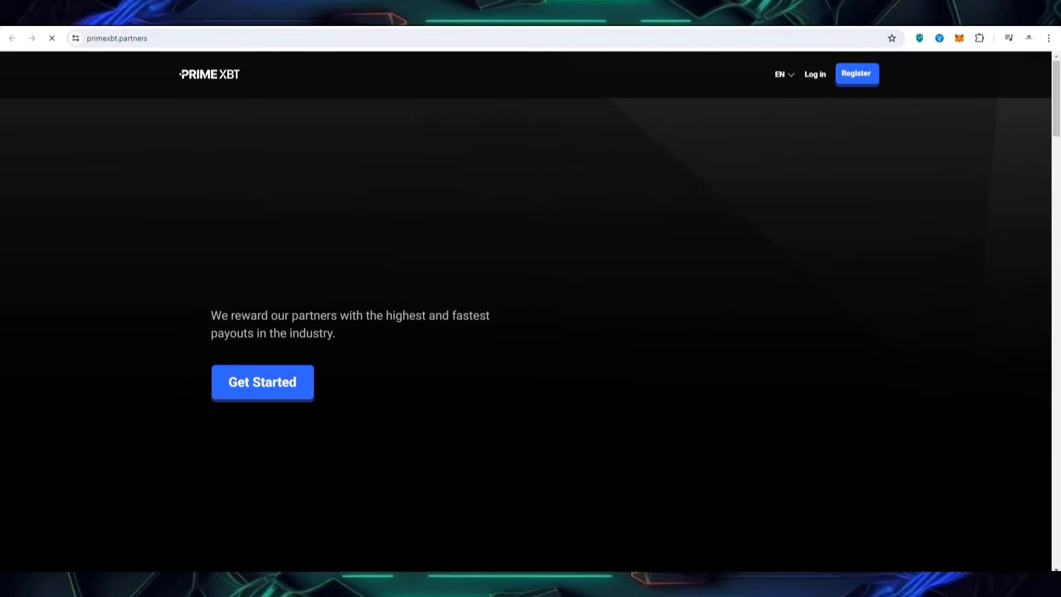
Scroll the partners page to Partnership types and show the Affiliate (CPA) offer of up to $2,500
{"action": "scroll", "scroll_direction": "down", "scroll_amount": 3}
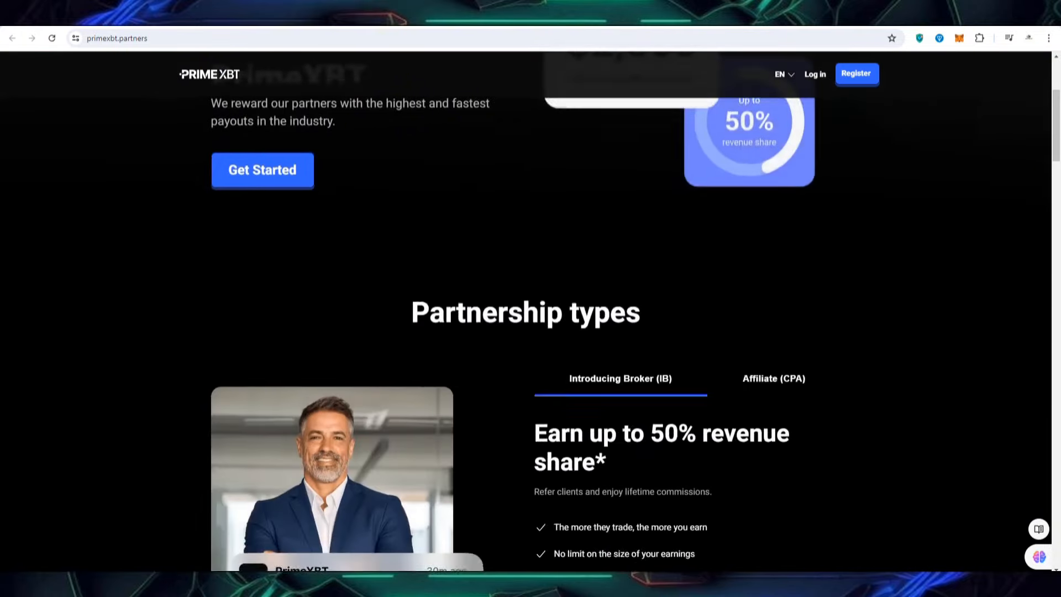
{"action": "scroll", "scroll_direction": "up", "scroll_amount": 3}
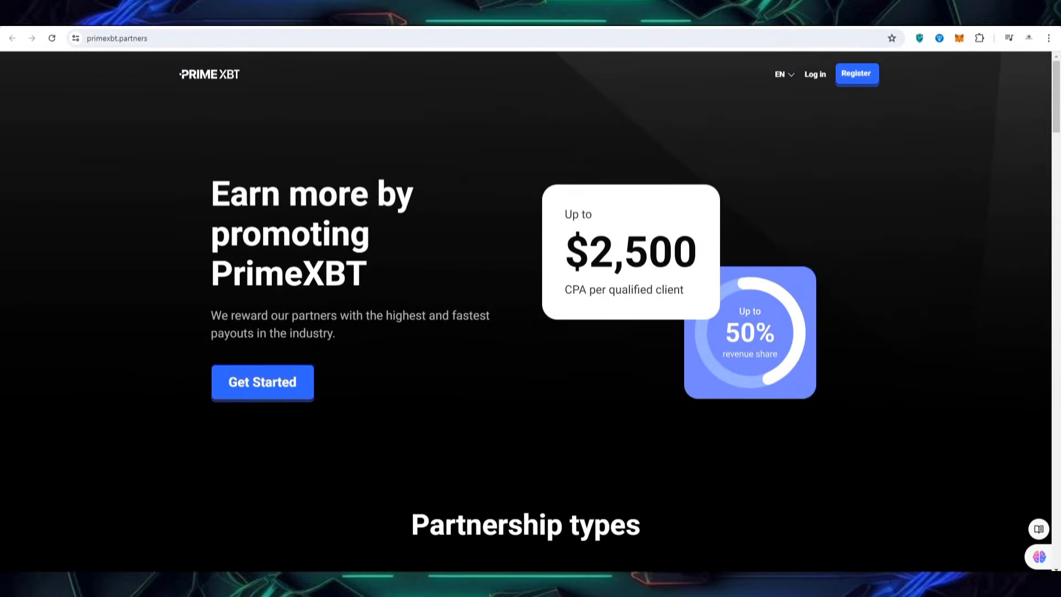
{"action": "scroll", "scroll_direction": "down", "scroll_amount": 3}
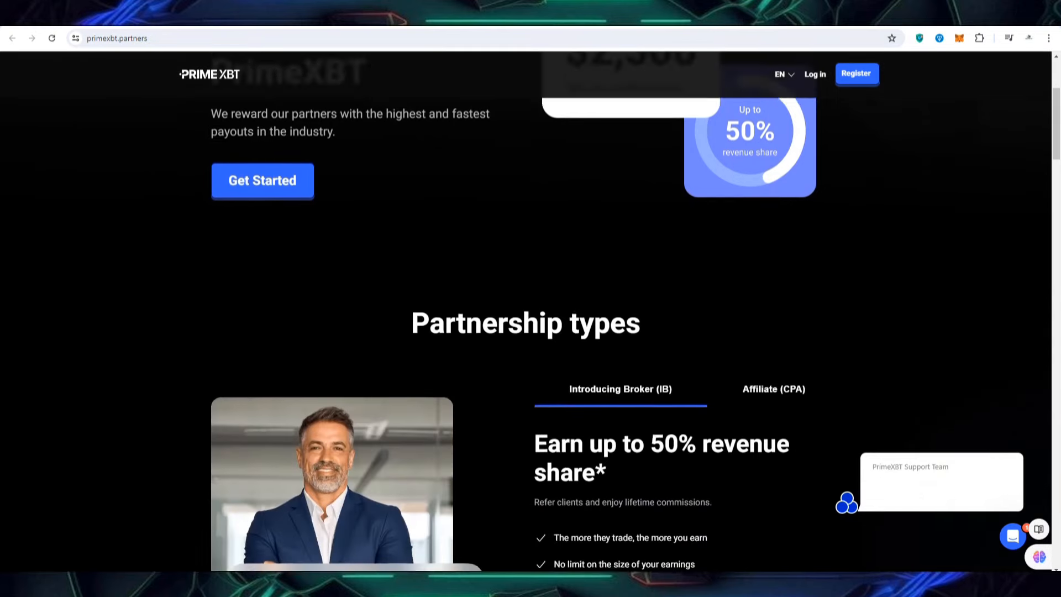
{"action": "scroll", "scroll_direction": "down", "scroll_amount": 3}
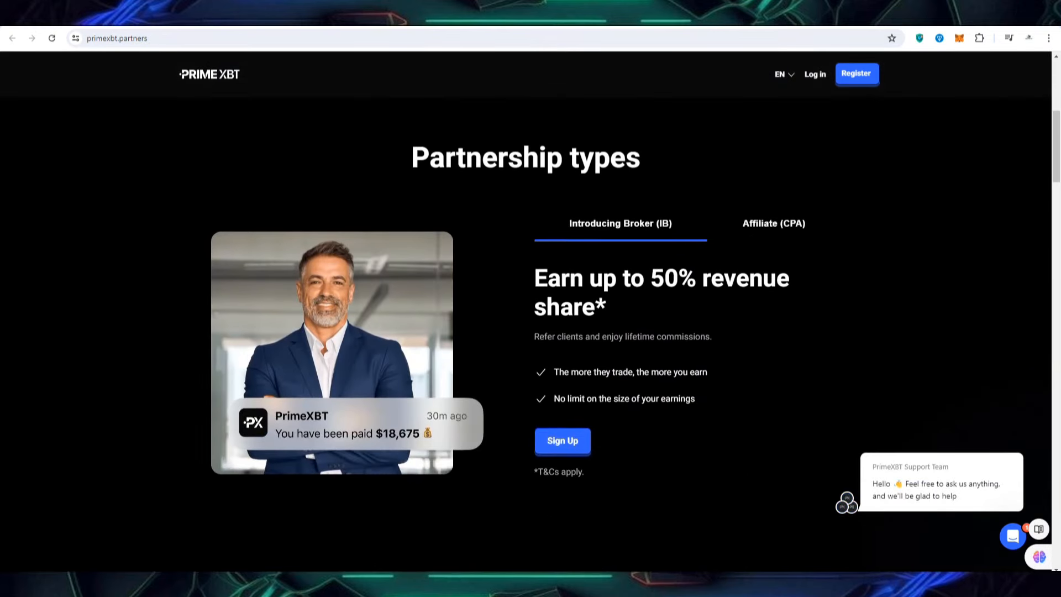
{"action": "left_click", "coordinate": [774, 223]}
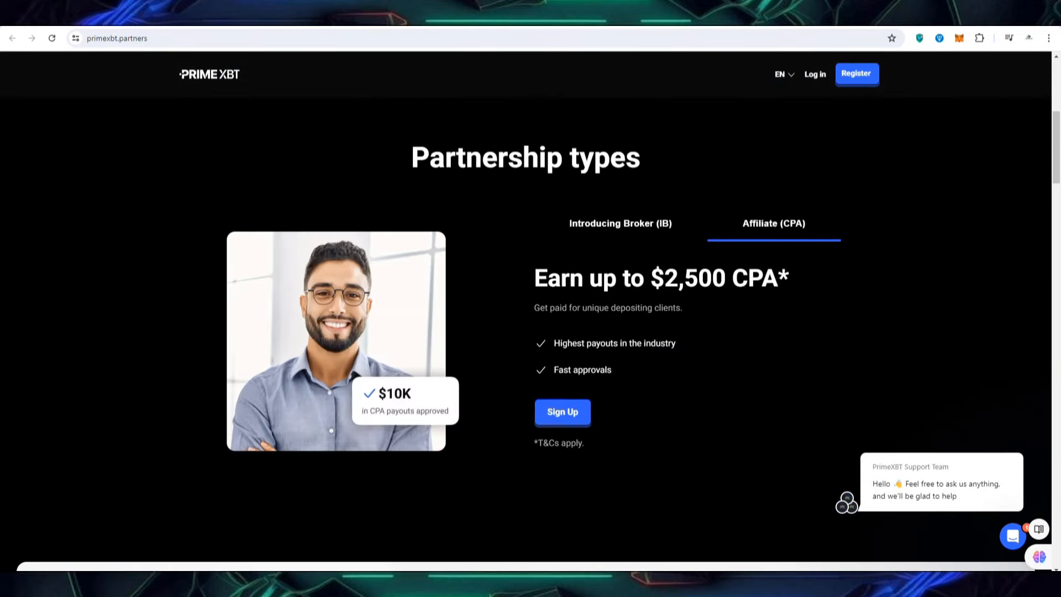